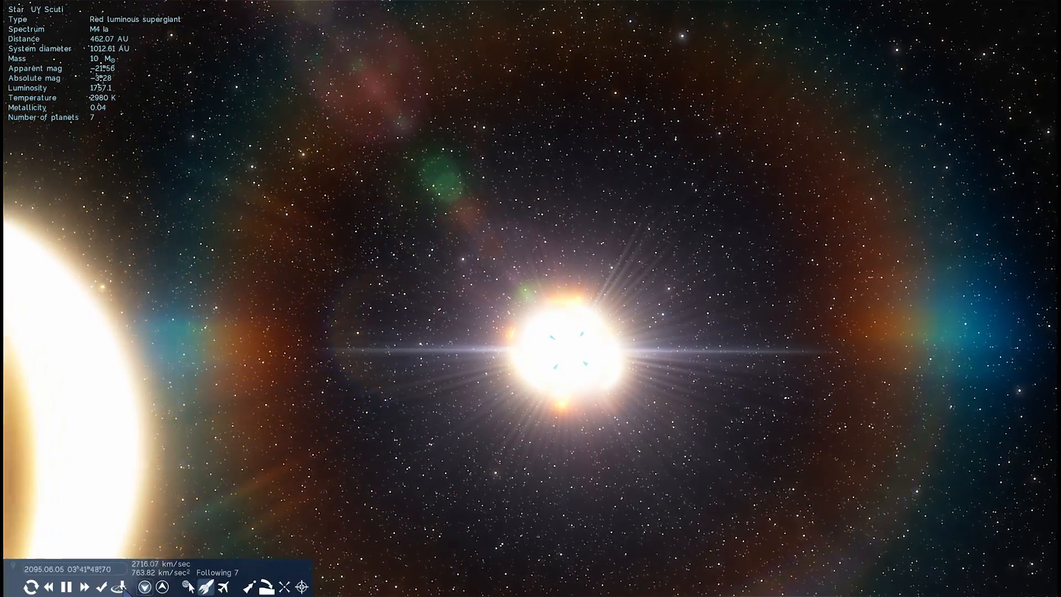
Step: Select UY Scuti and view it from hundreds of AU with the info panel shown
{"action": "left_click", "coordinate": [85, 588]}
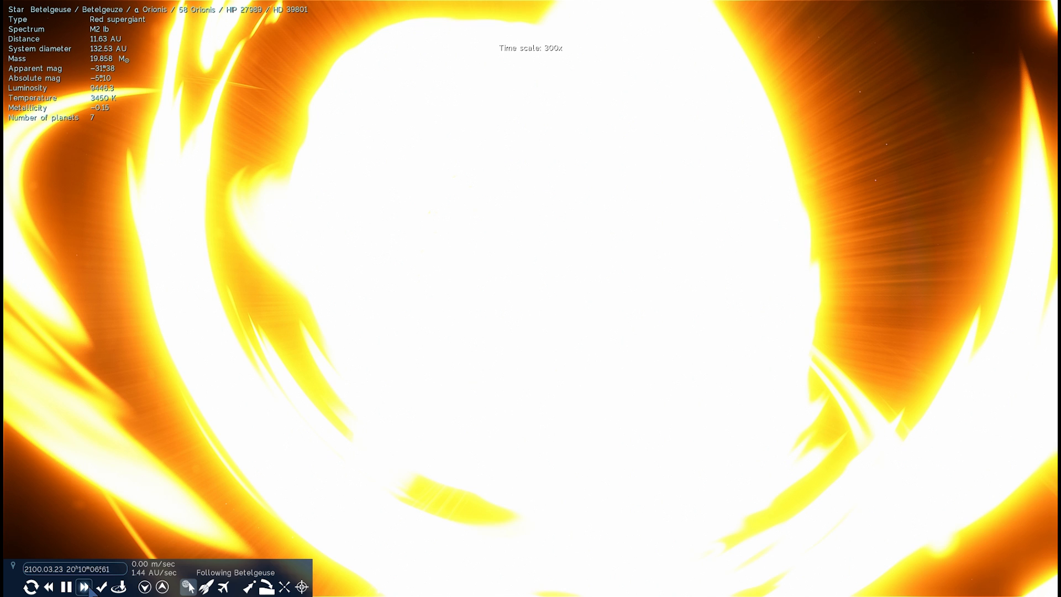
Step: Zoom out to about 26.7 AU, revealing Betelgeuse's core and arcing plasma streams at 300x
{"action": "left_click", "coordinate": [84, 587]}
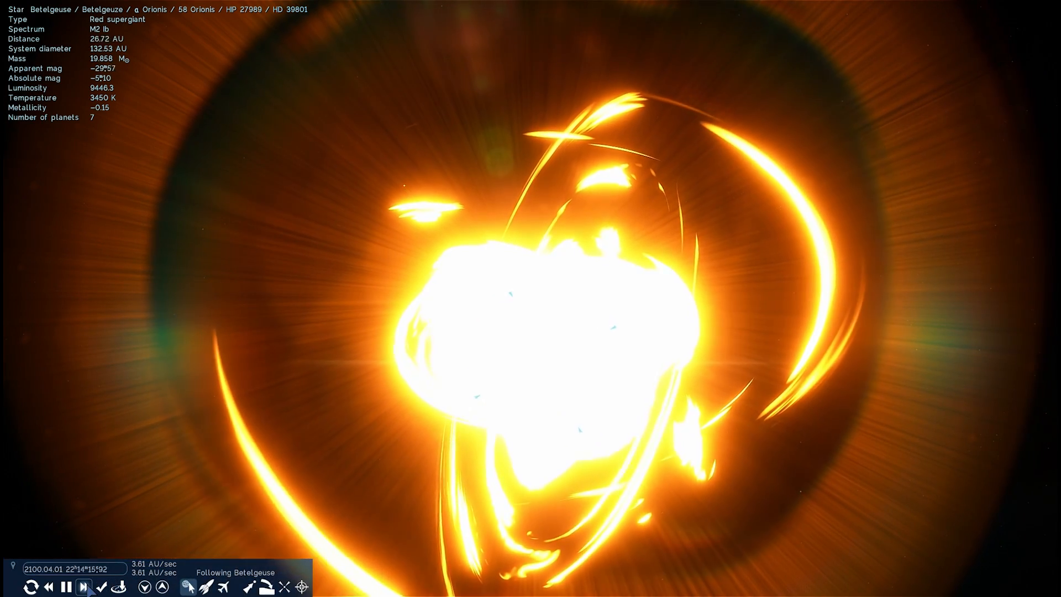
Step: Travel to Betelgeuse's planet 4 and raise the time scale to 30000x
{"action": "left_click", "coordinate": [85, 587]}
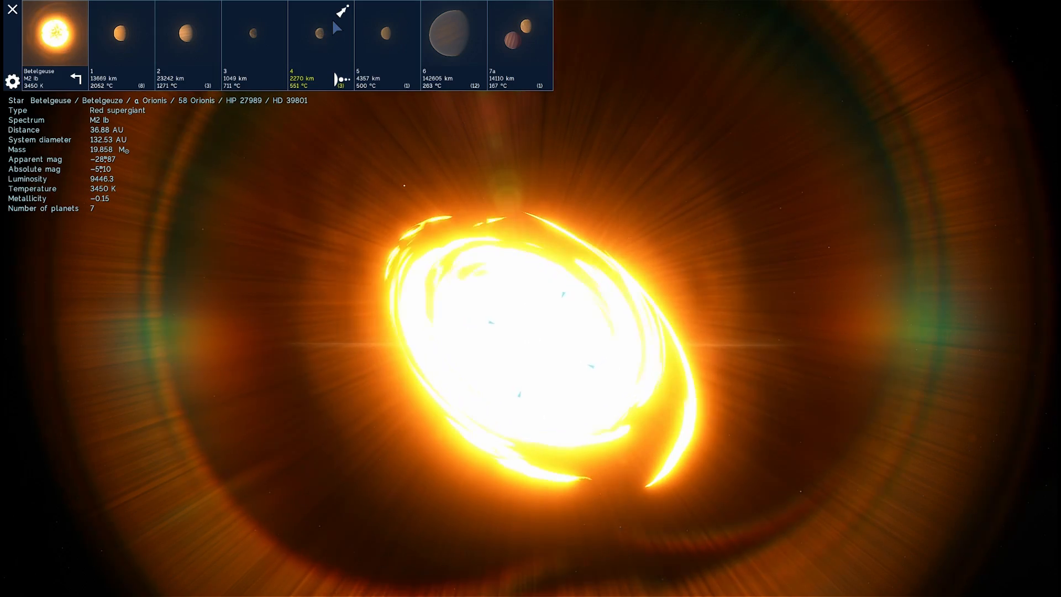
{"action": "left_click", "coordinate": [320, 32]}
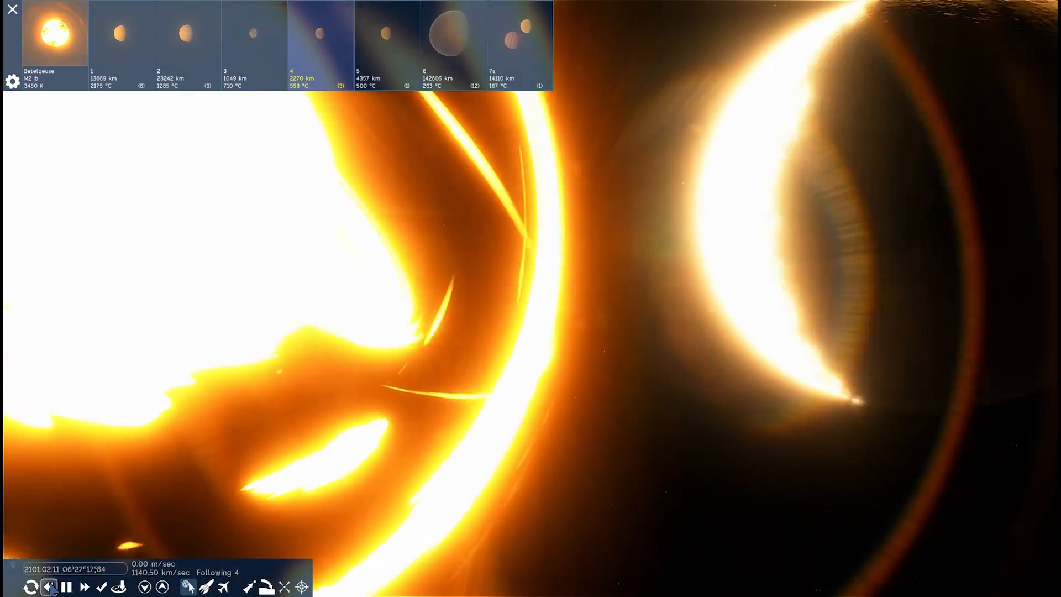
{"action": "left_click", "coordinate": [84, 588]}
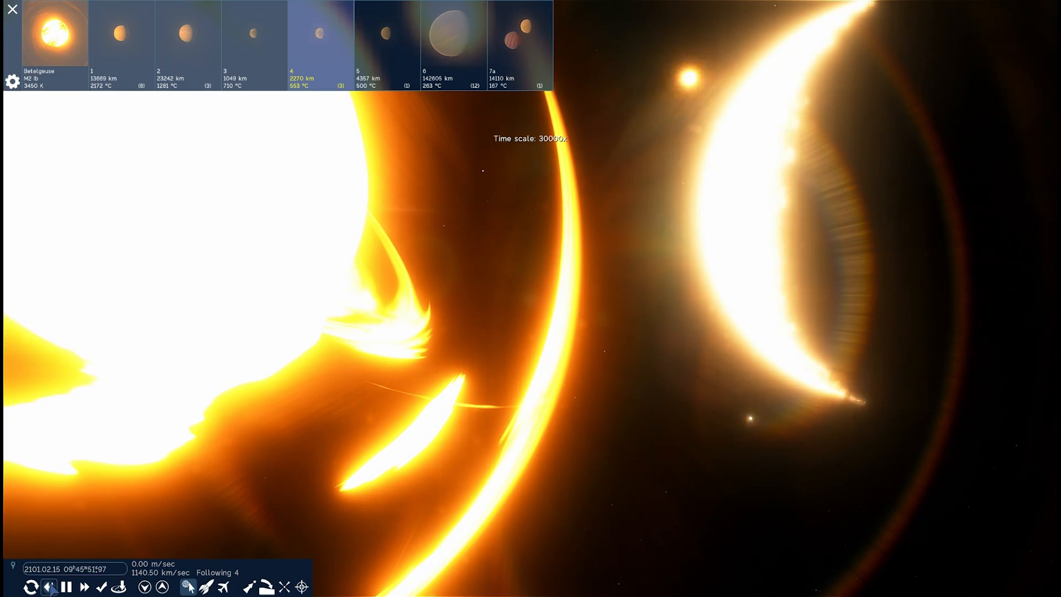